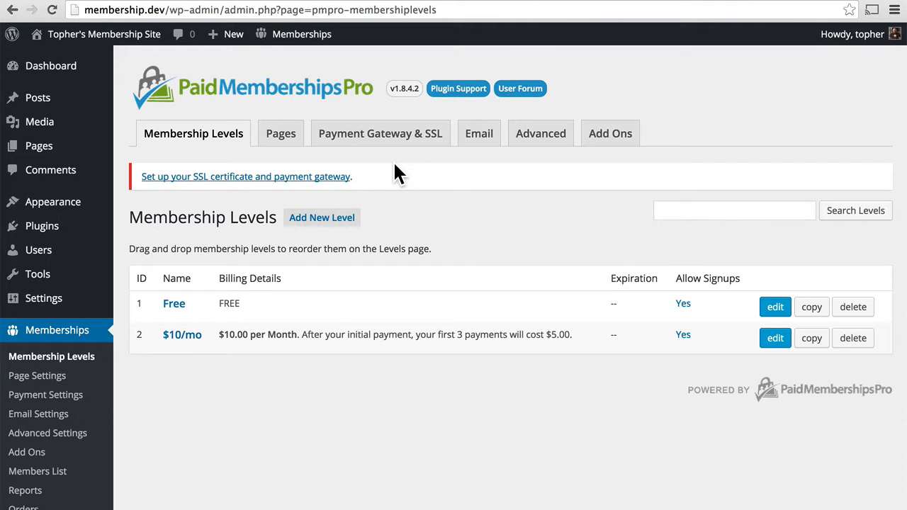
{"action": "mouse_move", "coordinate": [56, 337]}
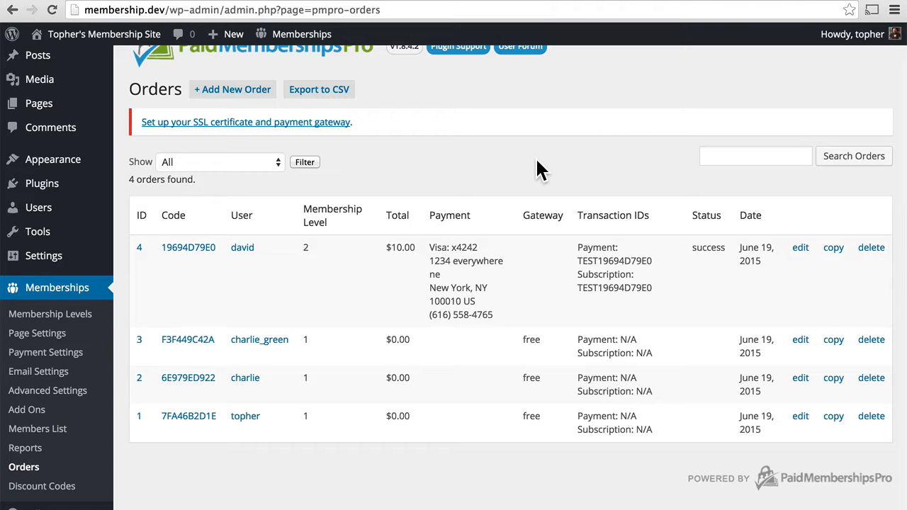
{"action": "mouse_move", "coordinate": [697, 283]}
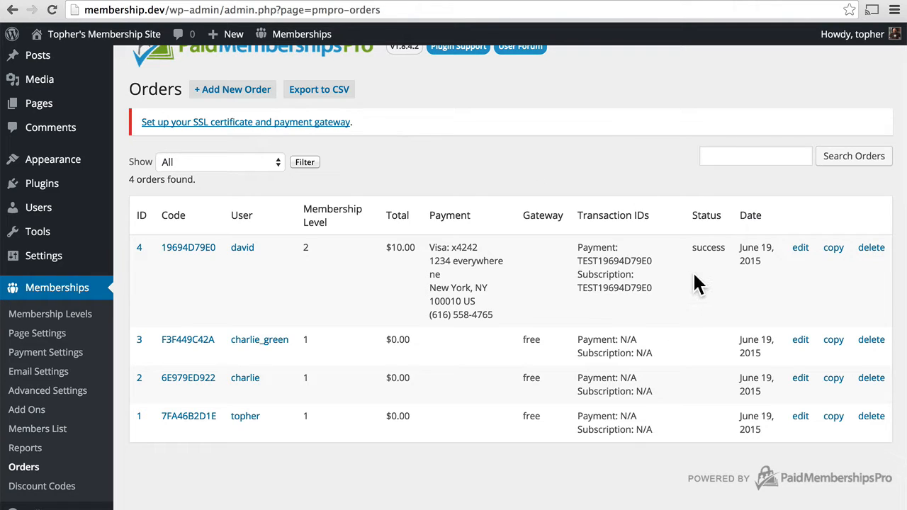
{"action": "mouse_move", "coordinate": [754, 266]}
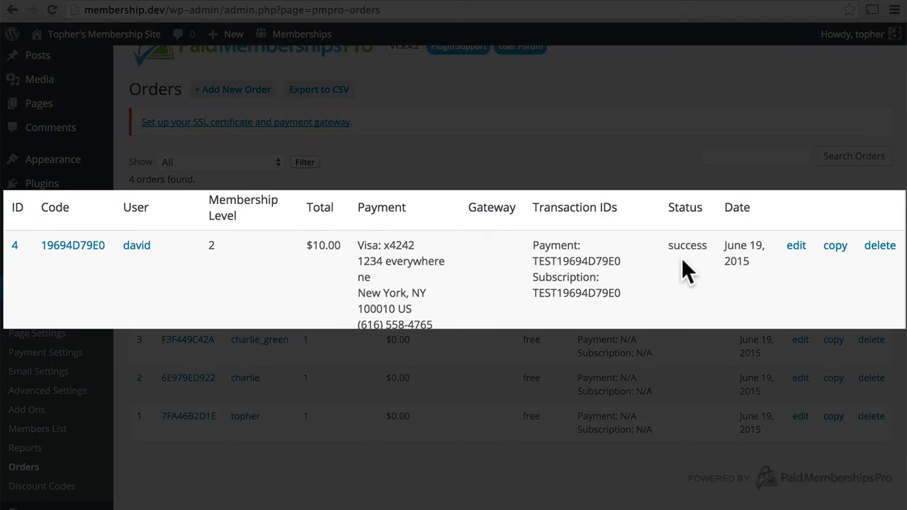
{"action": "mouse_move", "coordinate": [581, 314]}
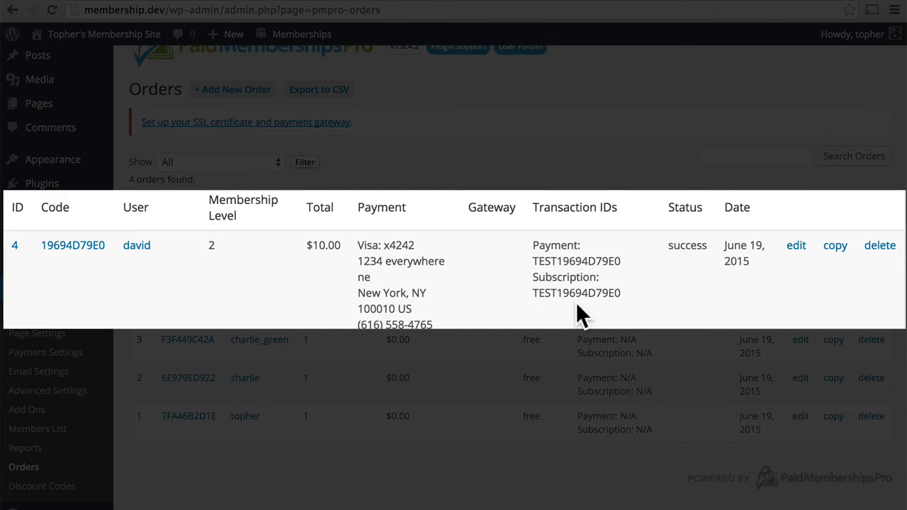
{"action": "mouse_move", "coordinate": [326, 269]}
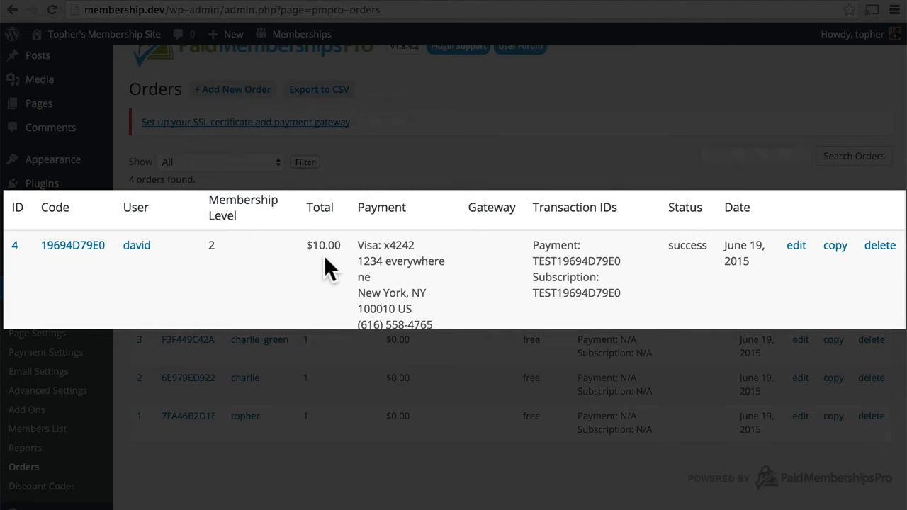
{"action": "mouse_move", "coordinate": [234, 257]}
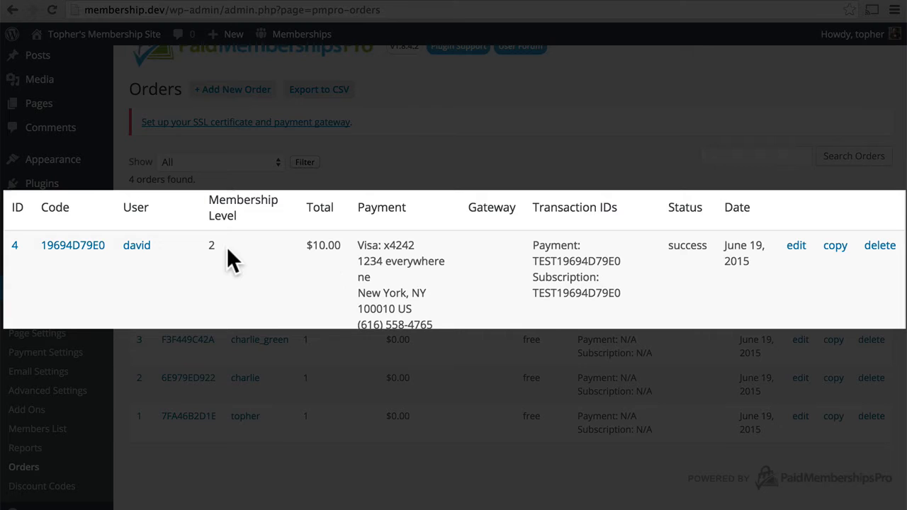
{"action": "mouse_move", "coordinate": [156, 272]}
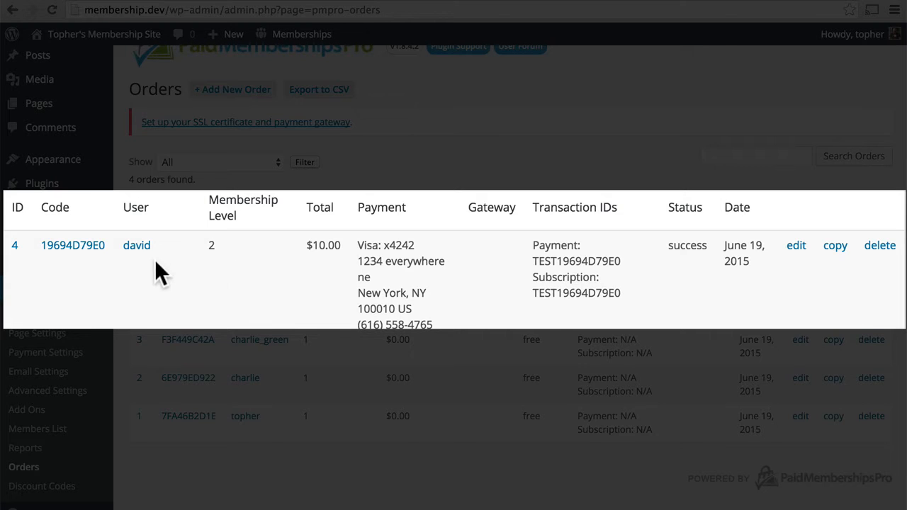
{"action": "mouse_move", "coordinate": [125, 294]}
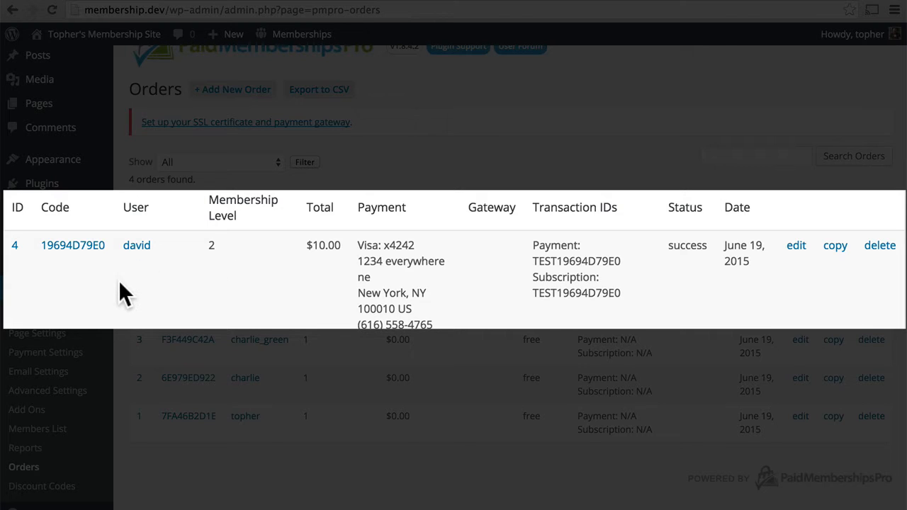
{"action": "mouse_move", "coordinate": [64, 252]}
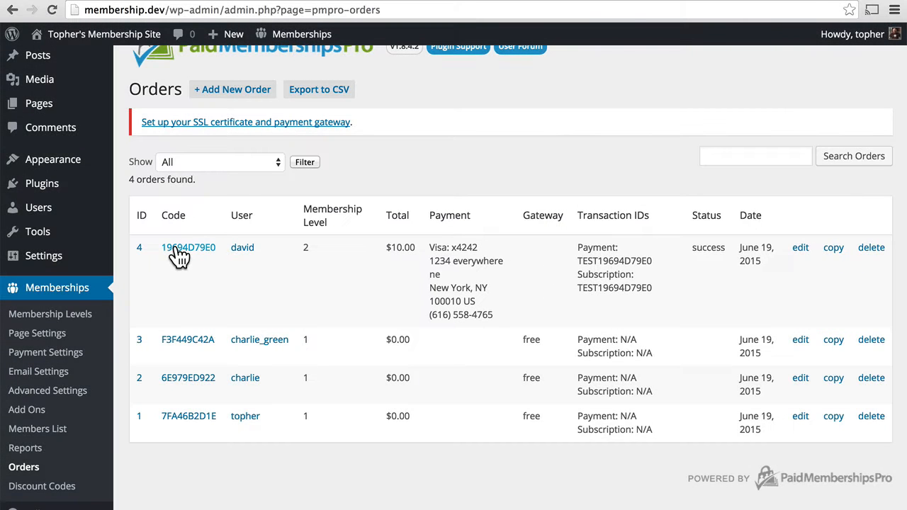
{"action": "mouse_move", "coordinate": [242, 254]}
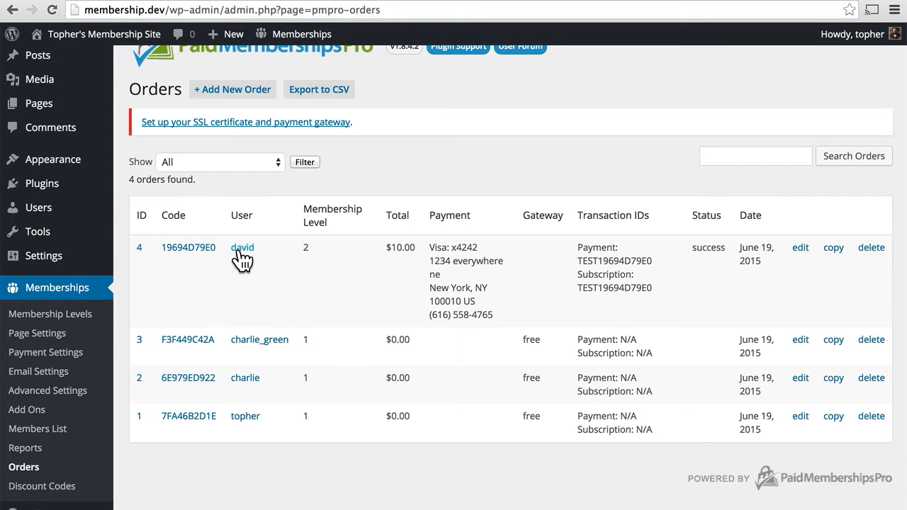
Step: Review the $10.00 paid order's card and payment fields in its edit form
{"action": "left_click", "coordinate": [187, 247]}
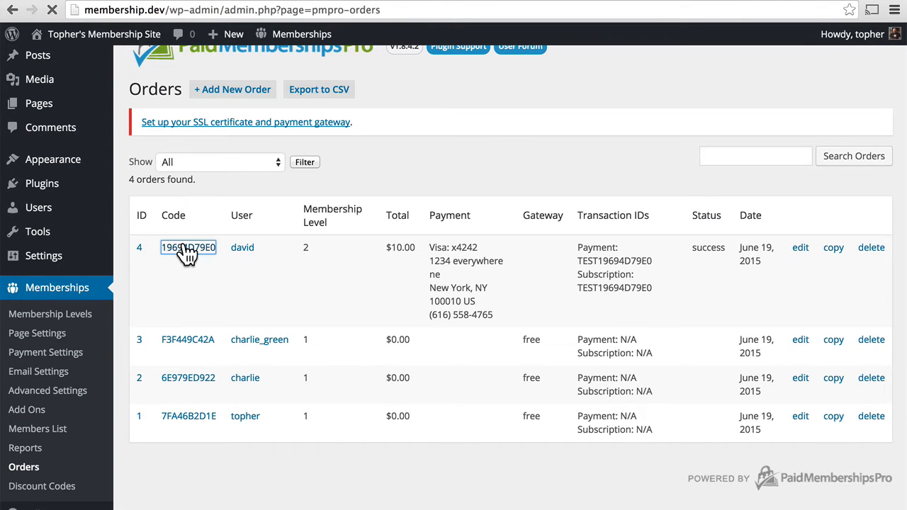
{"action": "left_click", "coordinate": [187, 246]}
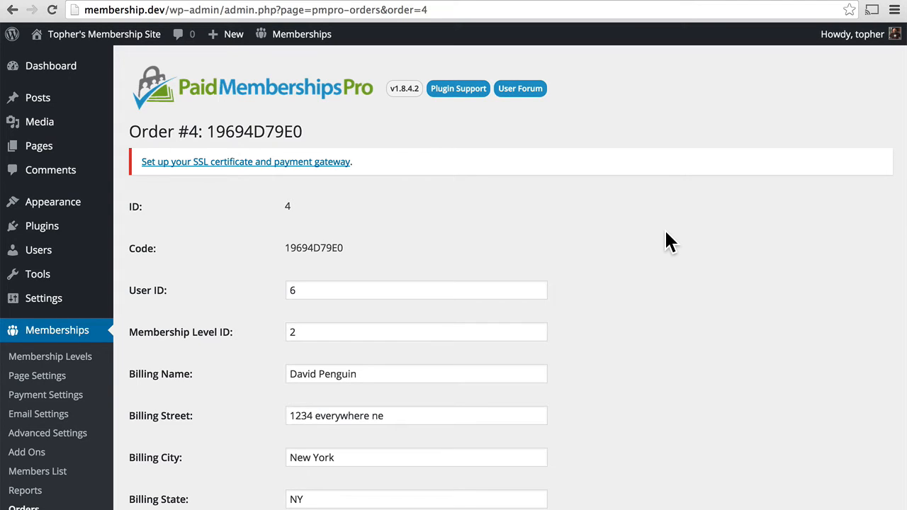
{"action": "mouse_move", "coordinate": [553, 323]}
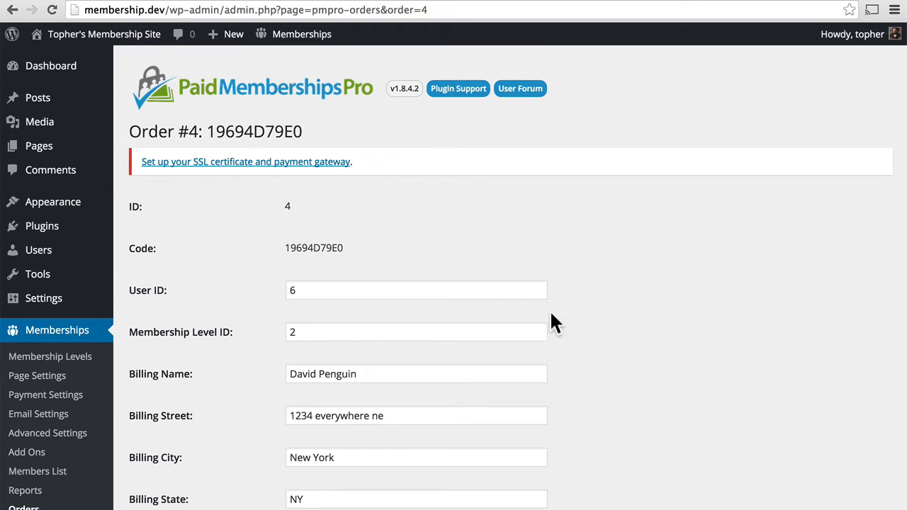
{"action": "mouse_move", "coordinate": [414, 326]}
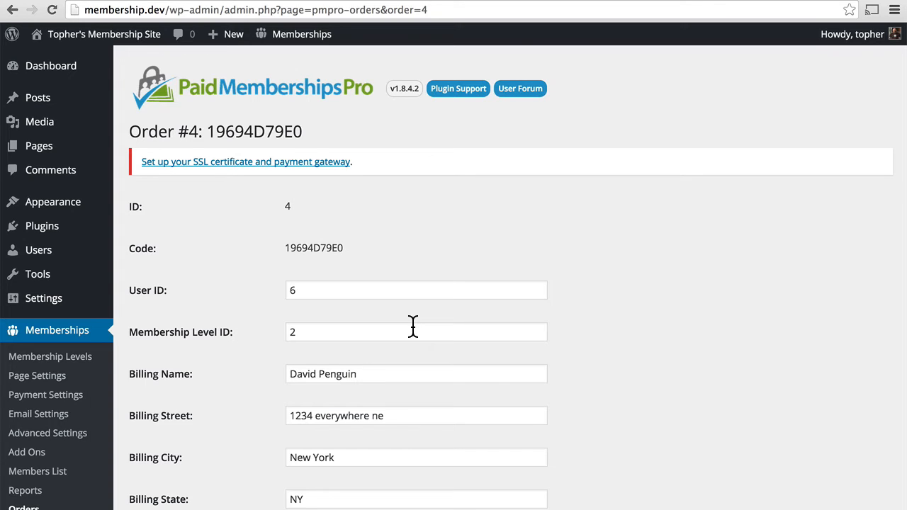
{"action": "mouse_move", "coordinate": [309, 289]}
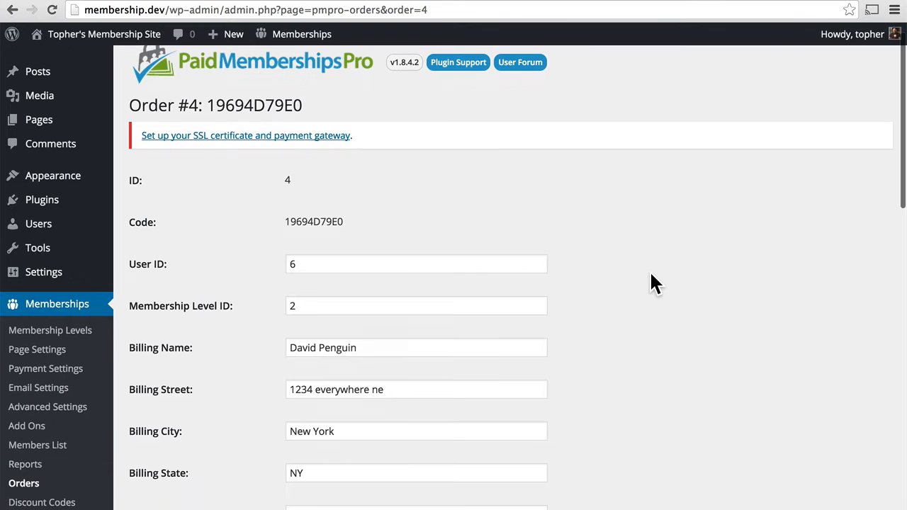
{"action": "scroll", "scroll_direction": "down", "scroll_amount": 3}
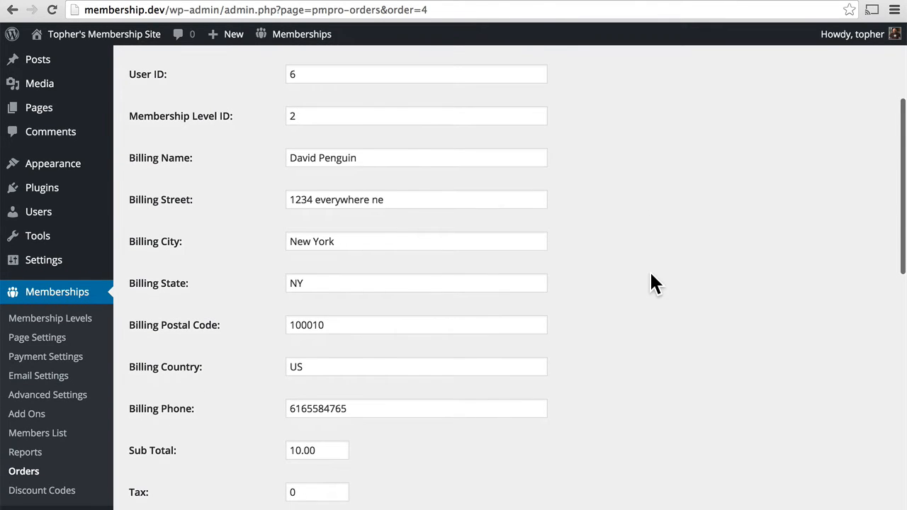
{"action": "scroll", "scroll_direction": "down", "scroll_amount": 3}
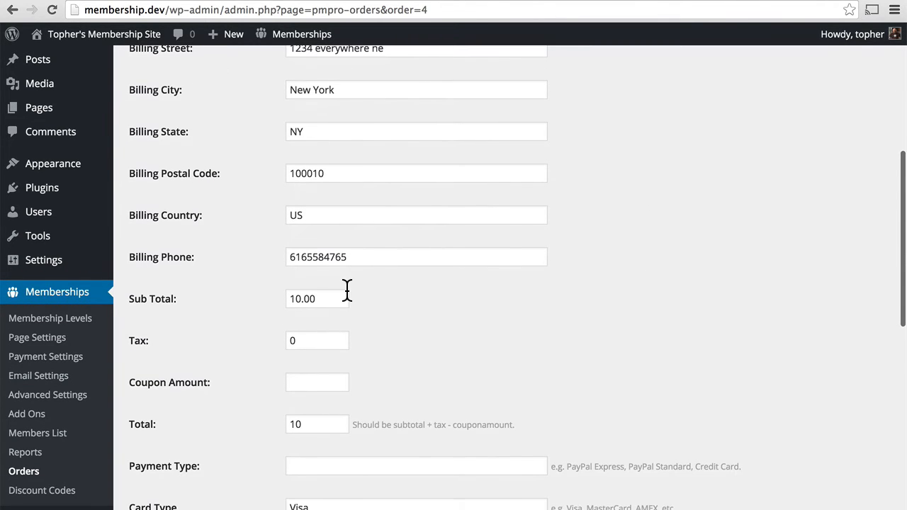
{"action": "mouse_move", "coordinate": [400, 442]}
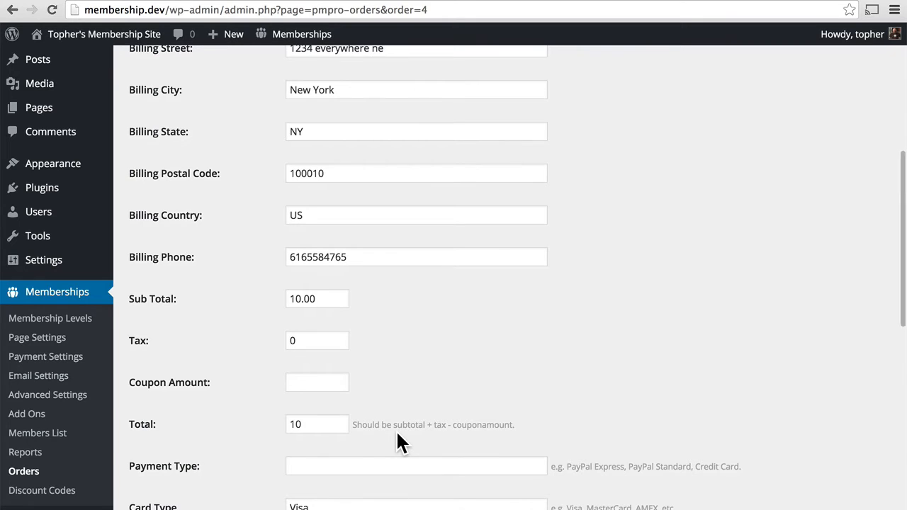
{"action": "scroll", "scroll_direction": "down", "scroll_amount": 3}
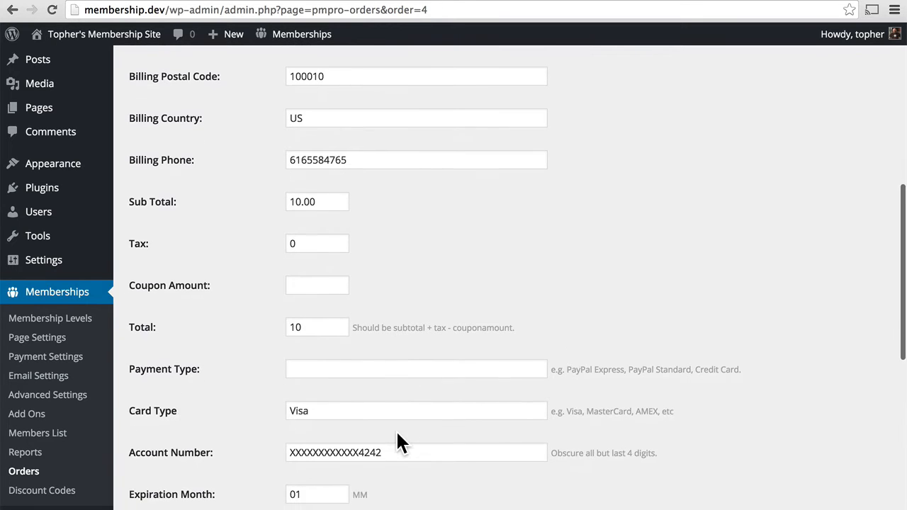
{"action": "scroll", "scroll_direction": "down", "scroll_amount": 3}
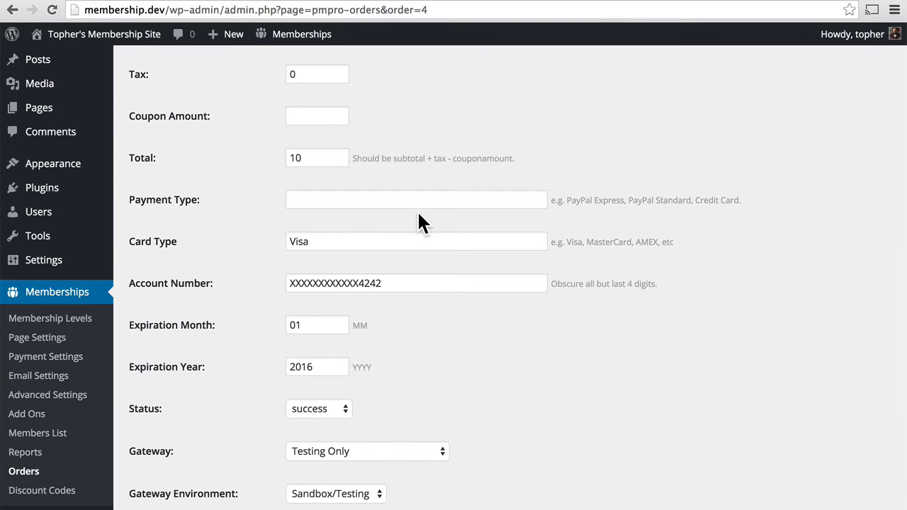
{"action": "left_click", "coordinate": [417, 283]}
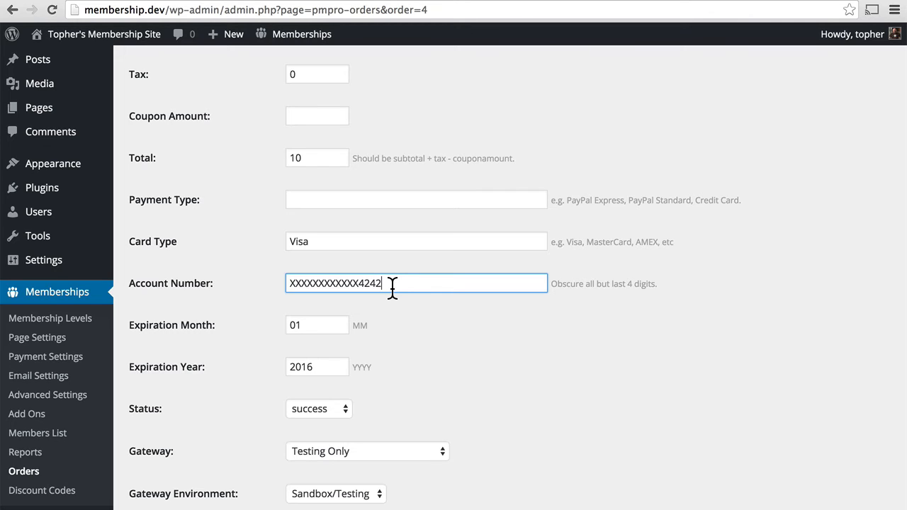
{"action": "mouse_move", "coordinate": [385, 327]}
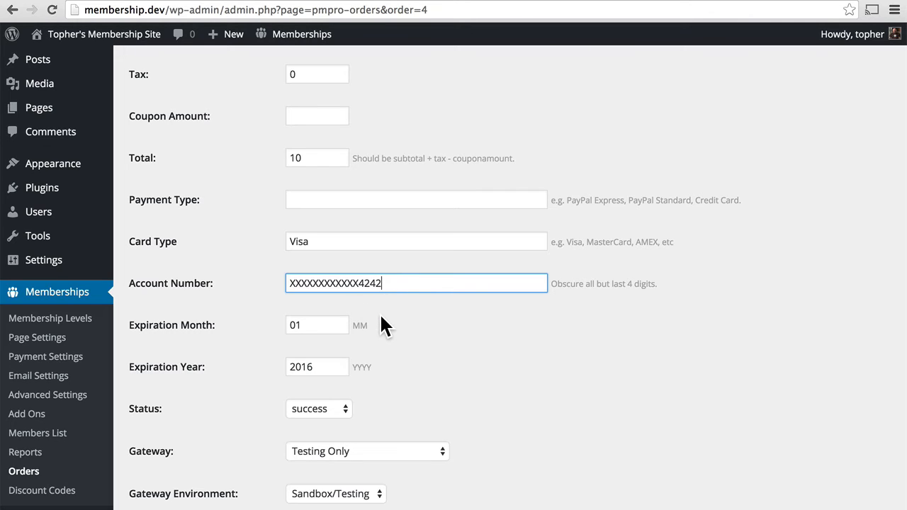
{"action": "mouse_move", "coordinate": [402, 422]}
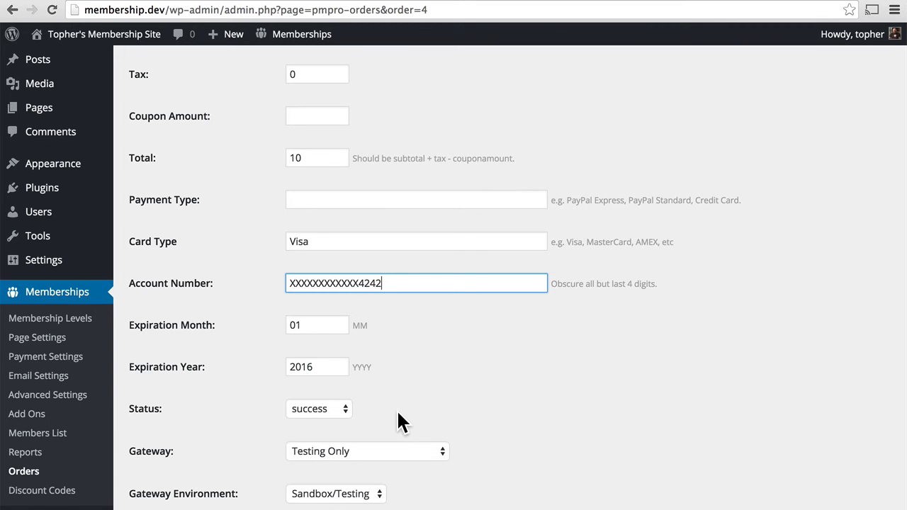
Step: Check the order status choices, keep 'success', and review the gateway and date fields
{"action": "left_click", "coordinate": [319, 408]}
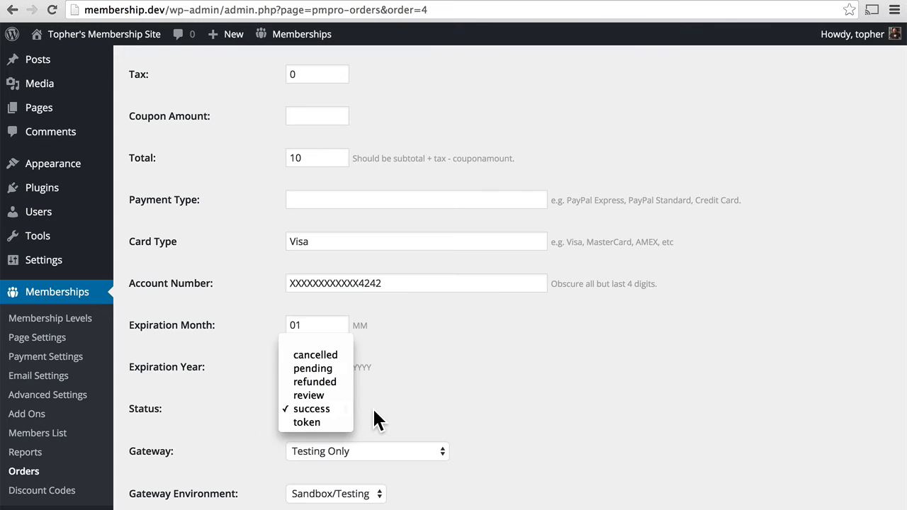
{"action": "left_click", "coordinate": [312, 408]}
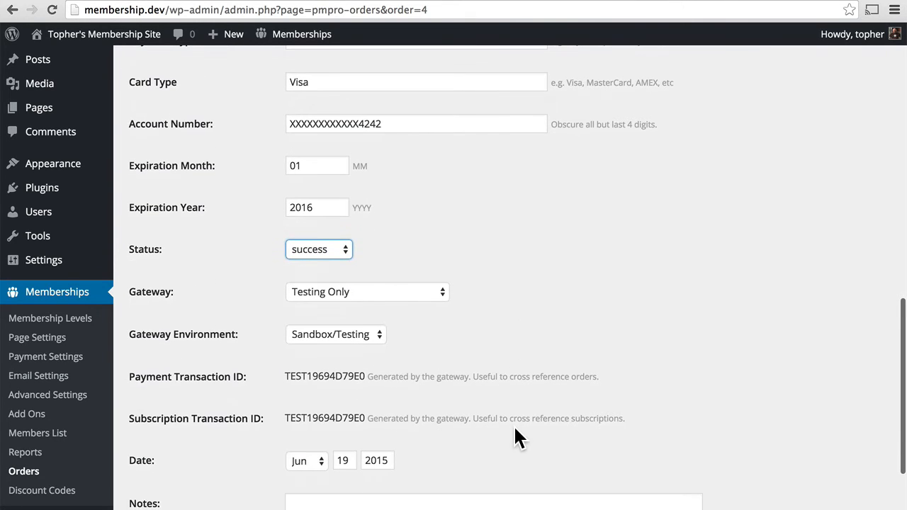
{"action": "mouse_move", "coordinate": [461, 315]}
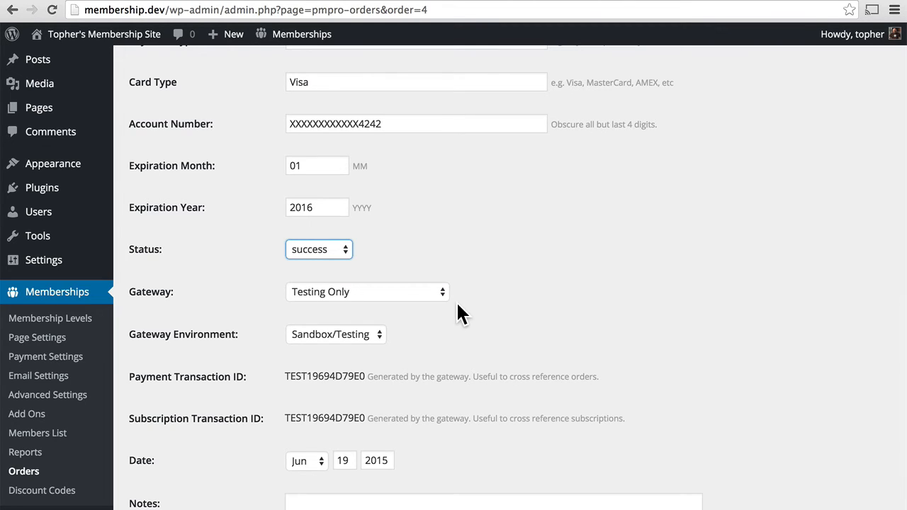
{"action": "mouse_move", "coordinate": [262, 404]}
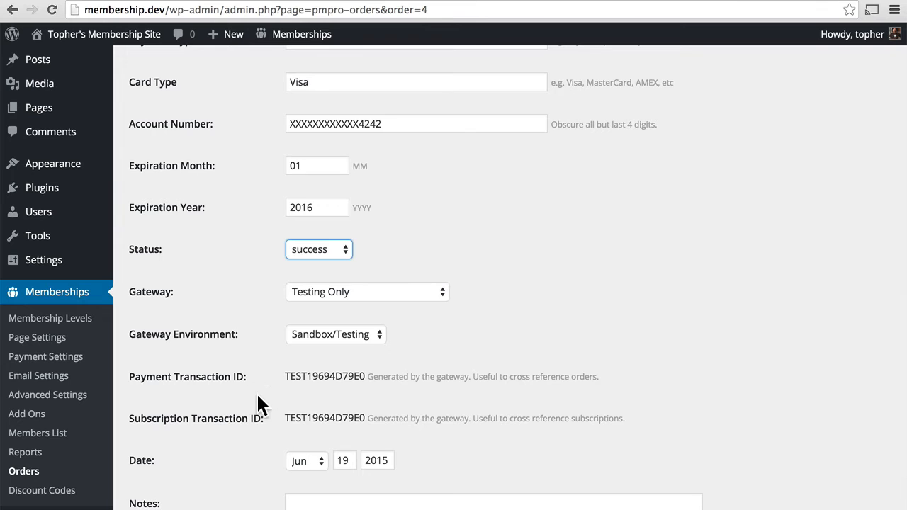
{"action": "scroll", "scroll_direction": "down", "scroll_amount": 3}
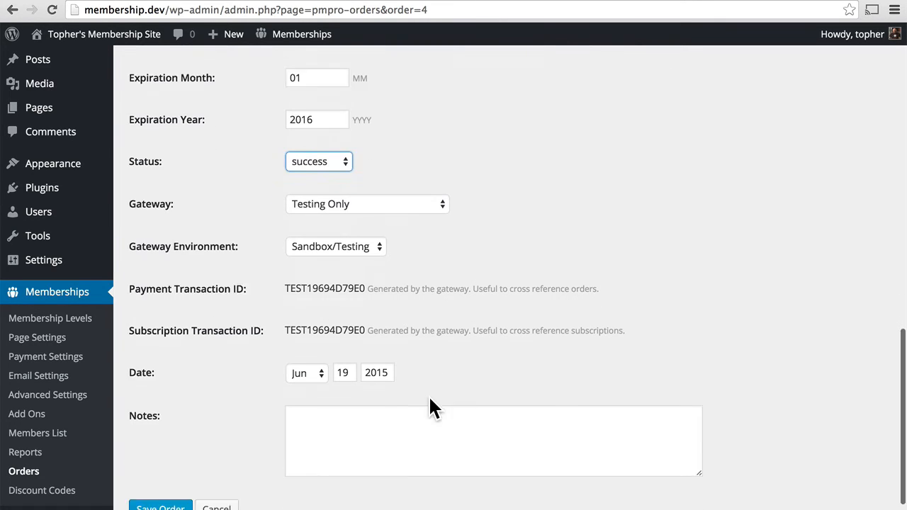
{"action": "scroll", "scroll_direction": "down", "scroll_amount": 3}
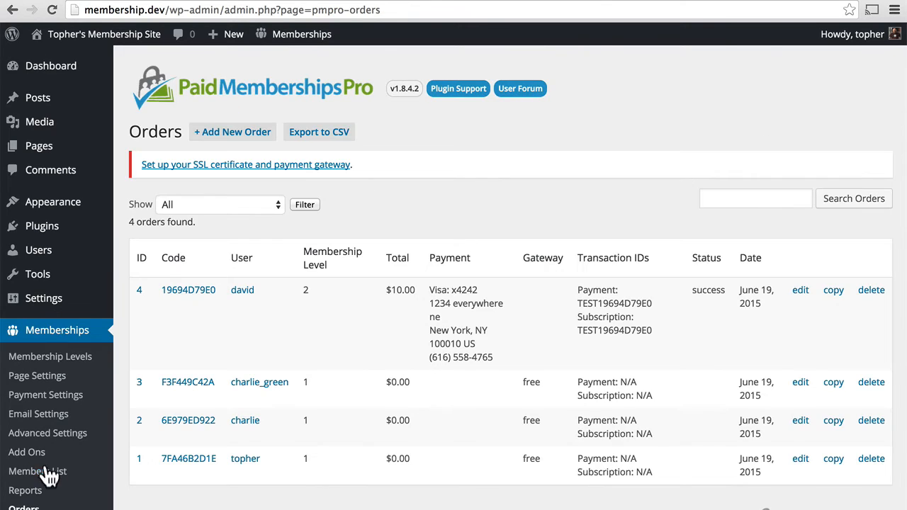
Step: Review free order F3F449C42A's empty billing and card fields, zero totals and Testing Only gateway
{"action": "left_click", "coordinate": [187, 383]}
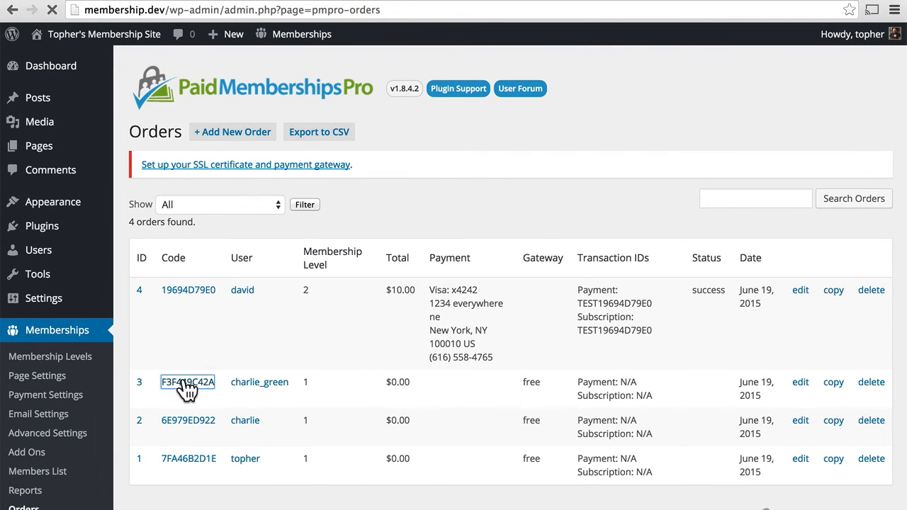
{"action": "left_click", "coordinate": [187, 382]}
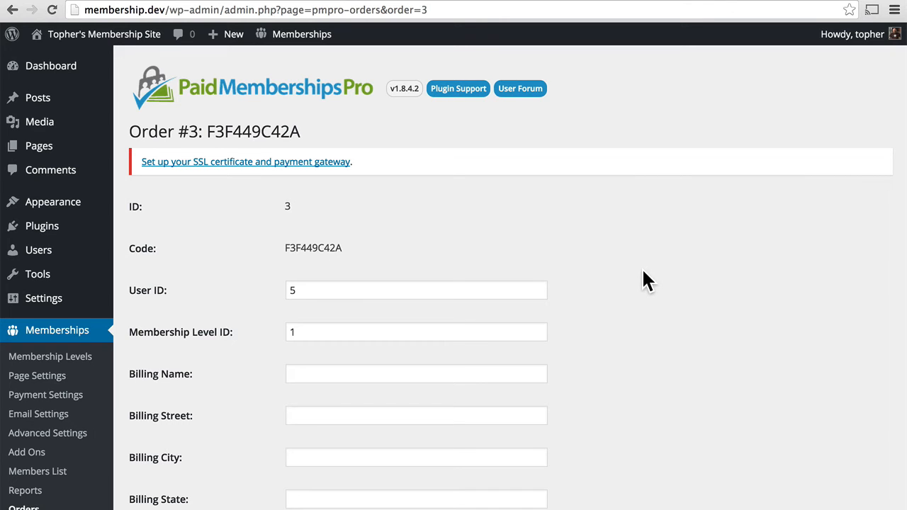
{"action": "scroll", "scroll_direction": "down", "scroll_amount": 3}
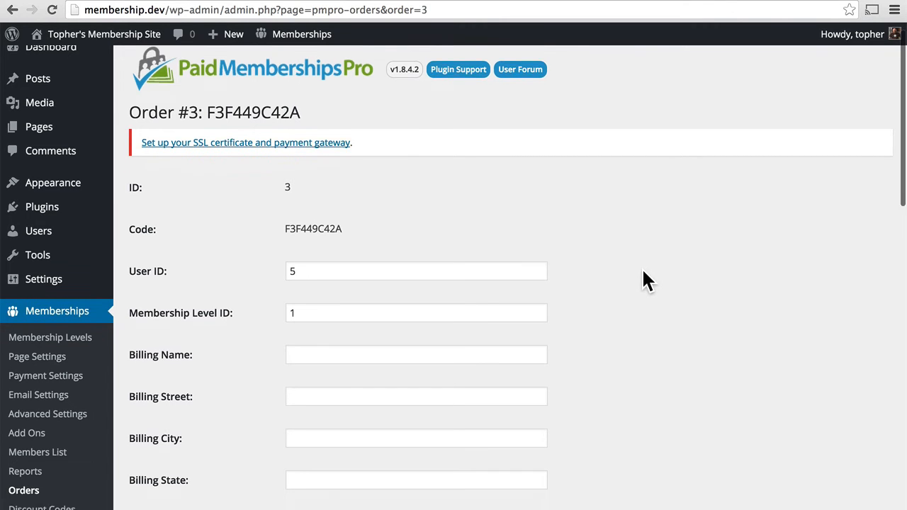
{"action": "scroll", "scroll_direction": "down", "scroll_amount": 3}
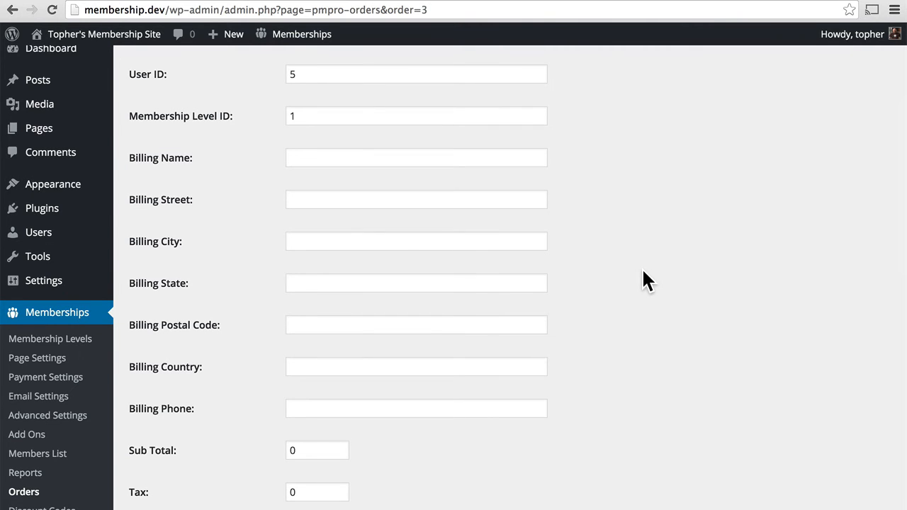
{"action": "scroll", "scroll_direction": "down", "scroll_amount": 3}
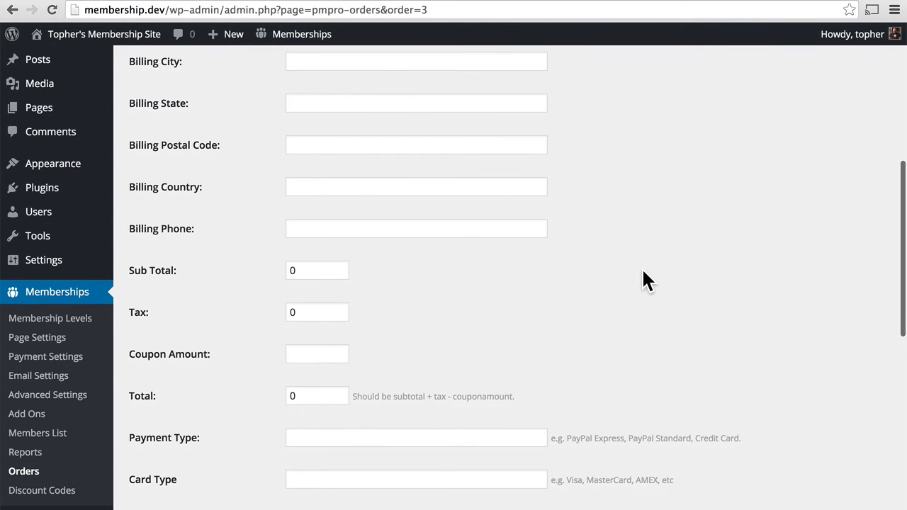
{"action": "scroll", "scroll_direction": "down", "scroll_amount": 3}
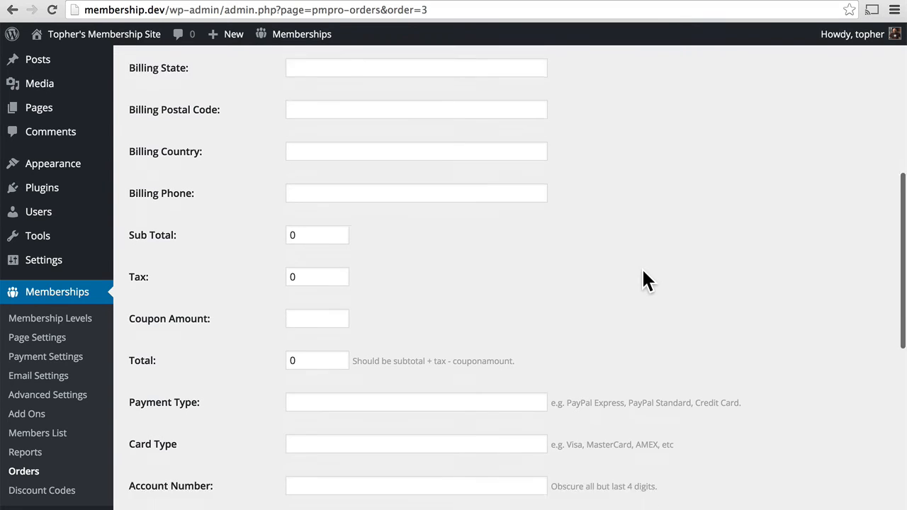
{"action": "scroll", "scroll_direction": "down", "scroll_amount": 3}
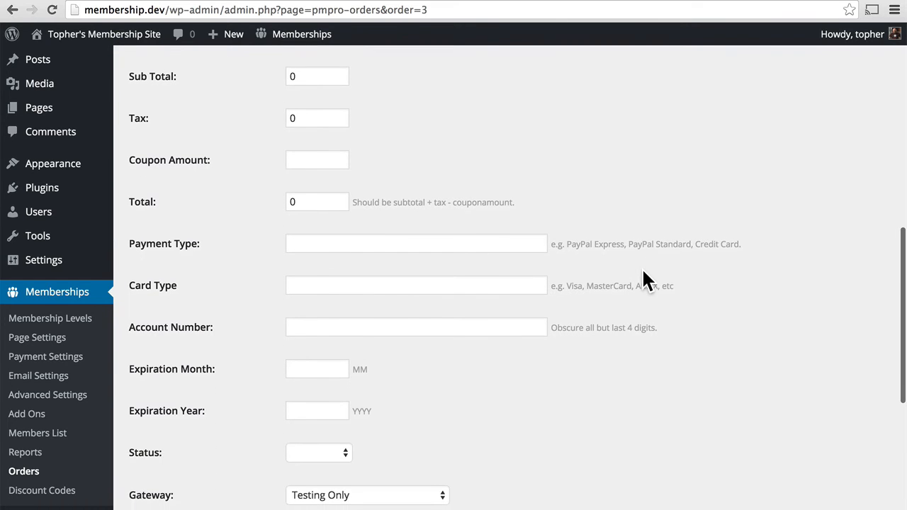
{"action": "scroll", "scroll_direction": "down", "scroll_amount": 3}
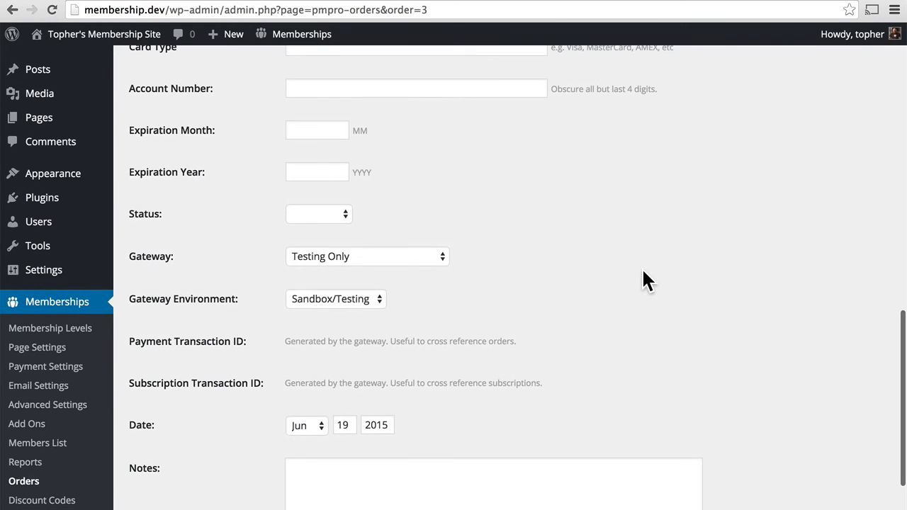
{"action": "mouse_move", "coordinate": [468, 311]}
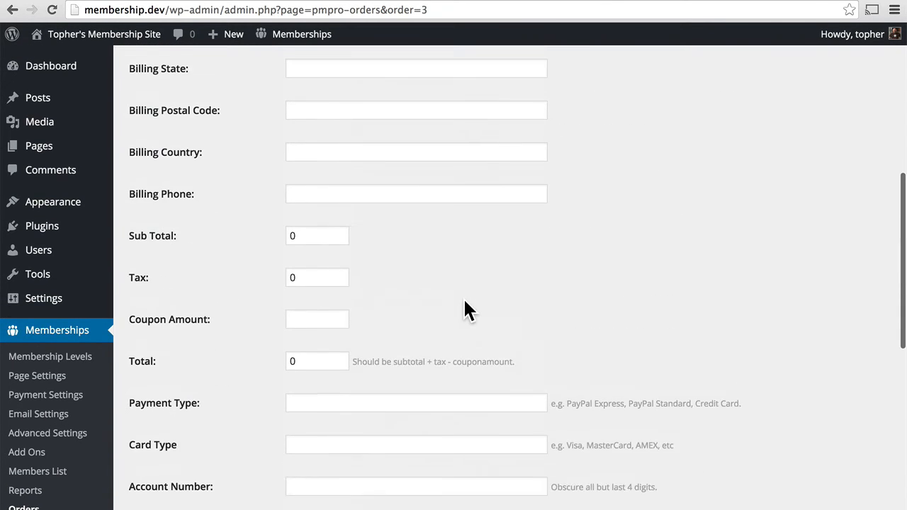
{"action": "scroll", "scroll_direction": "up", "scroll_amount": 3}
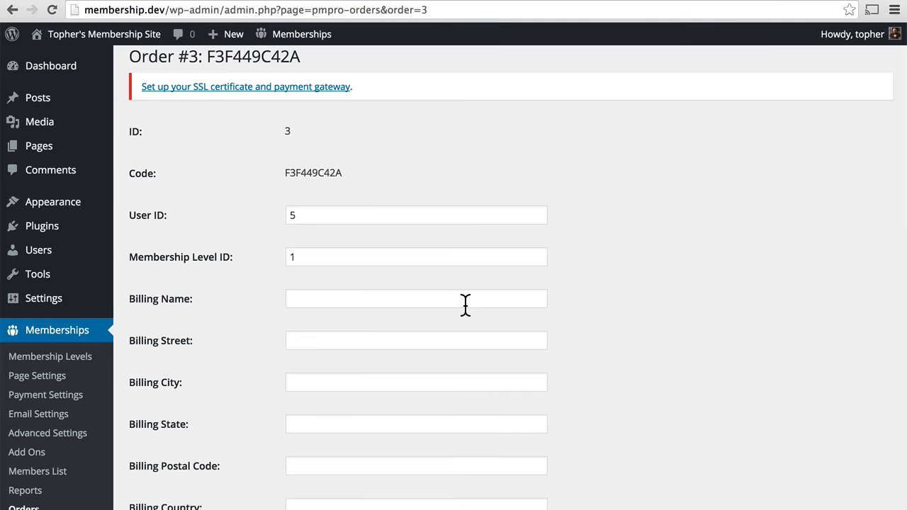
{"action": "scroll", "scroll_direction": "down", "scroll_amount": 3}
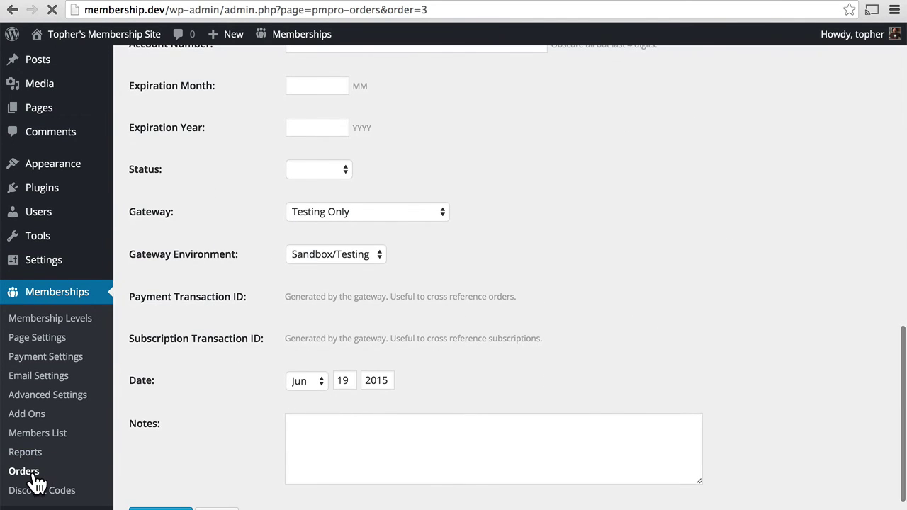
Step: Review existing user's order 7FA46B2D1E (Order #1) empty fields, then return to the four-order list
{"action": "left_click", "coordinate": [23, 470]}
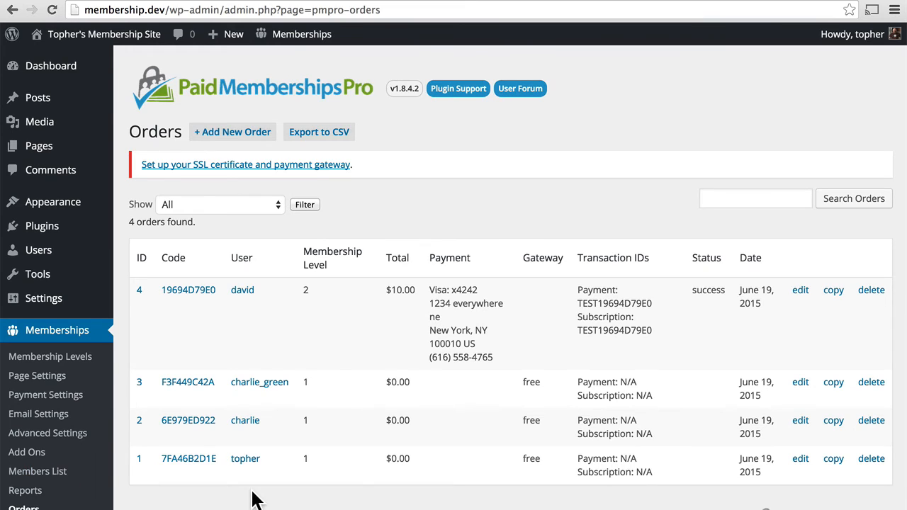
{"action": "left_click", "coordinate": [188, 459]}
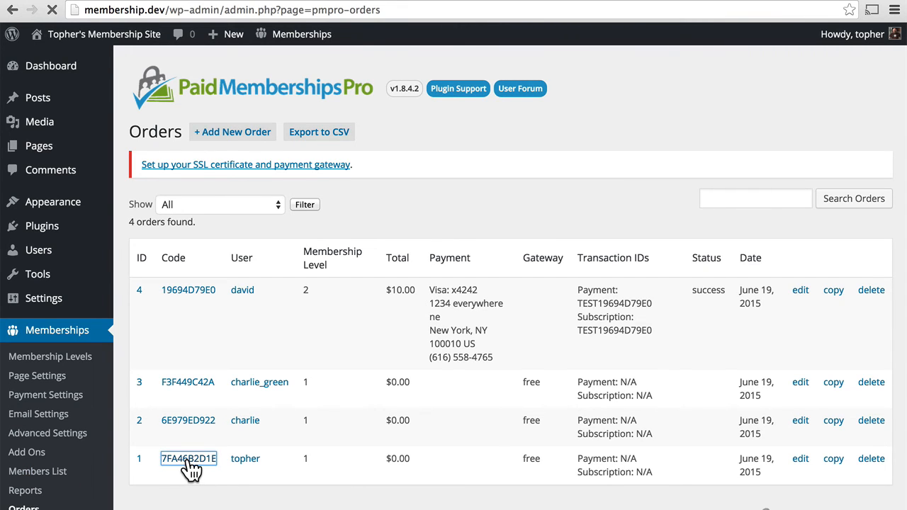
{"action": "left_click", "coordinate": [187, 459]}
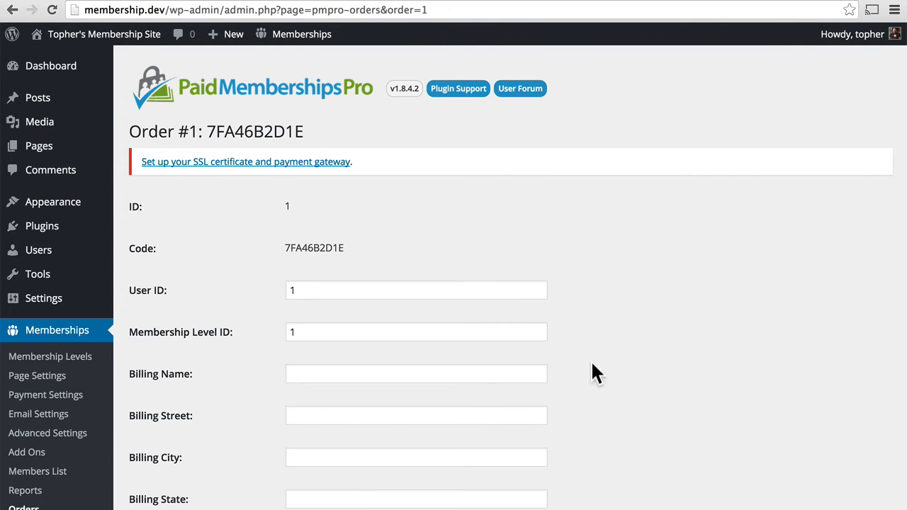
{"action": "scroll", "scroll_direction": "down", "scroll_amount": 3}
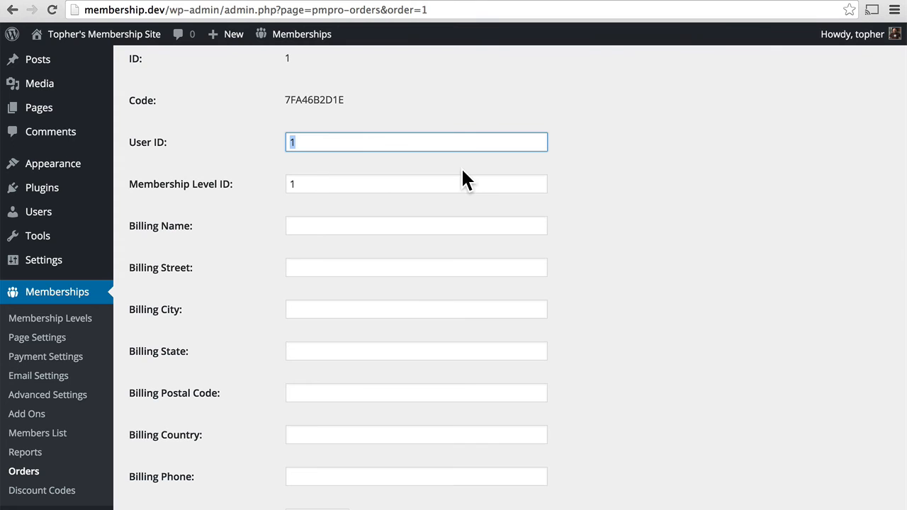
{"action": "scroll", "scroll_direction": "down", "scroll_amount": 3}
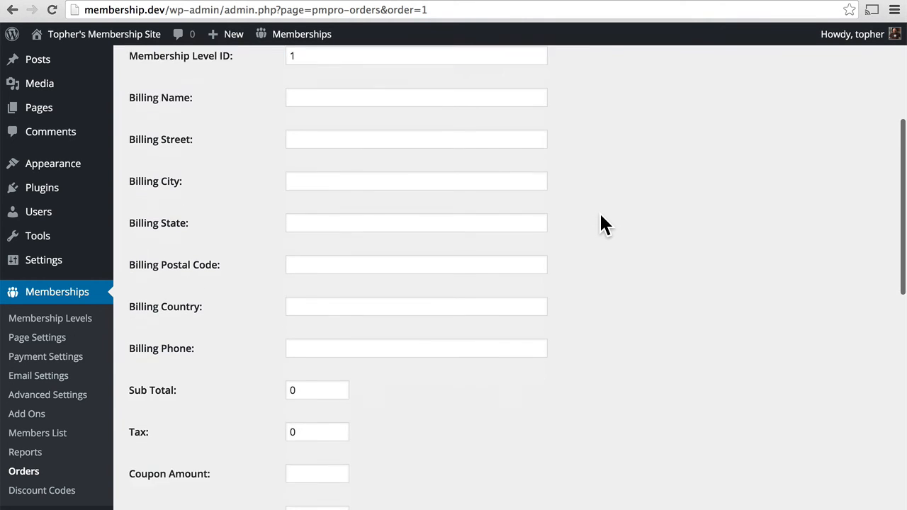
{"action": "scroll", "scroll_direction": "down", "scroll_amount": 3}
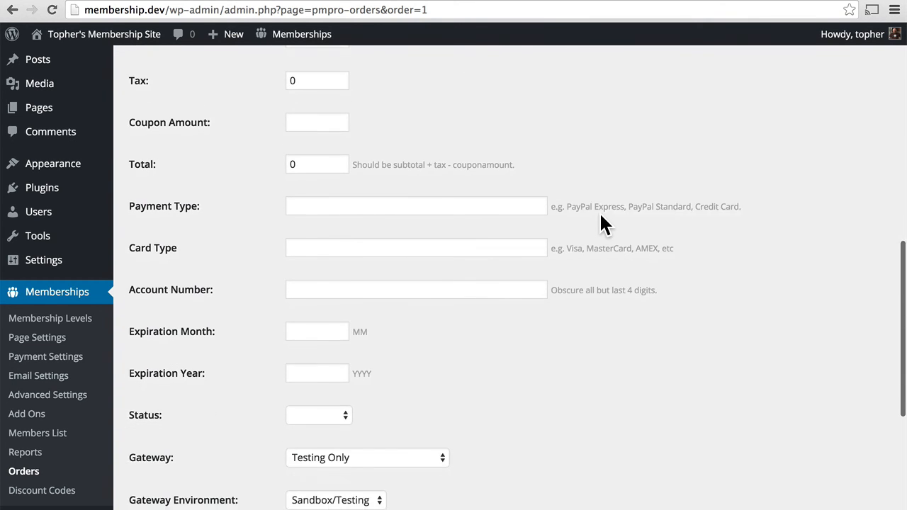
{"action": "scroll", "scroll_direction": "down", "scroll_amount": 3}
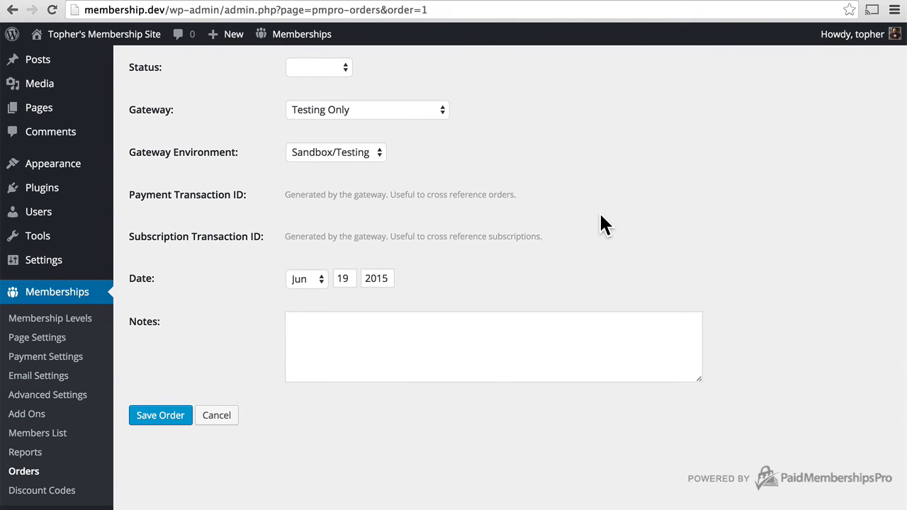
{"action": "scroll", "scroll_direction": "up", "scroll_amount": 3}
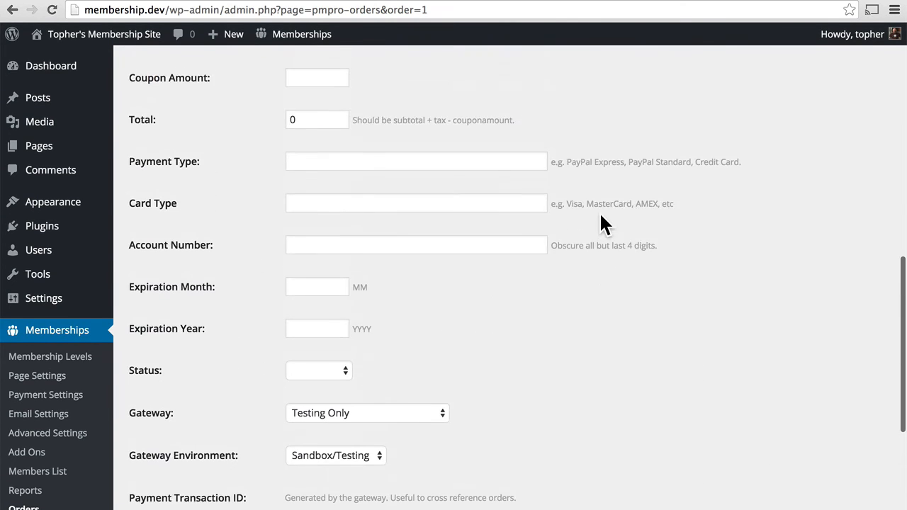
{"action": "scroll", "scroll_direction": "up", "scroll_amount": 3}
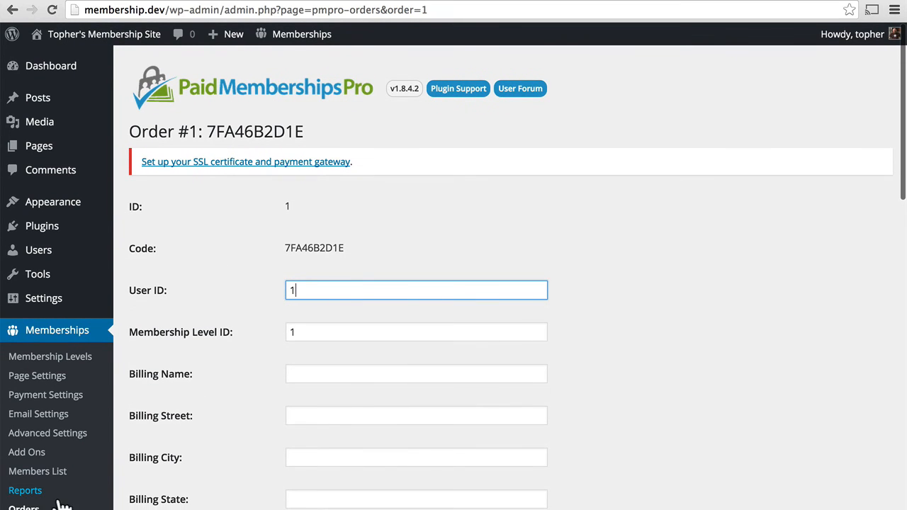
{"action": "left_click", "coordinate": [24, 506]}
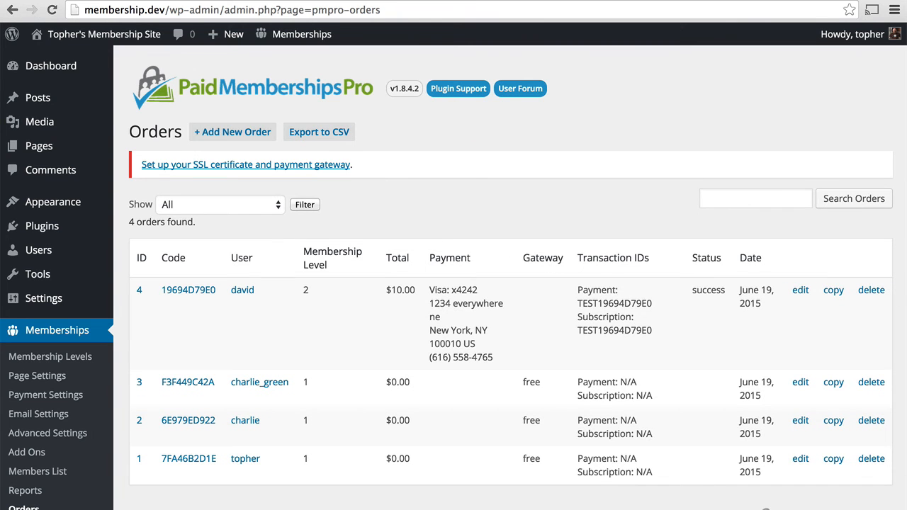